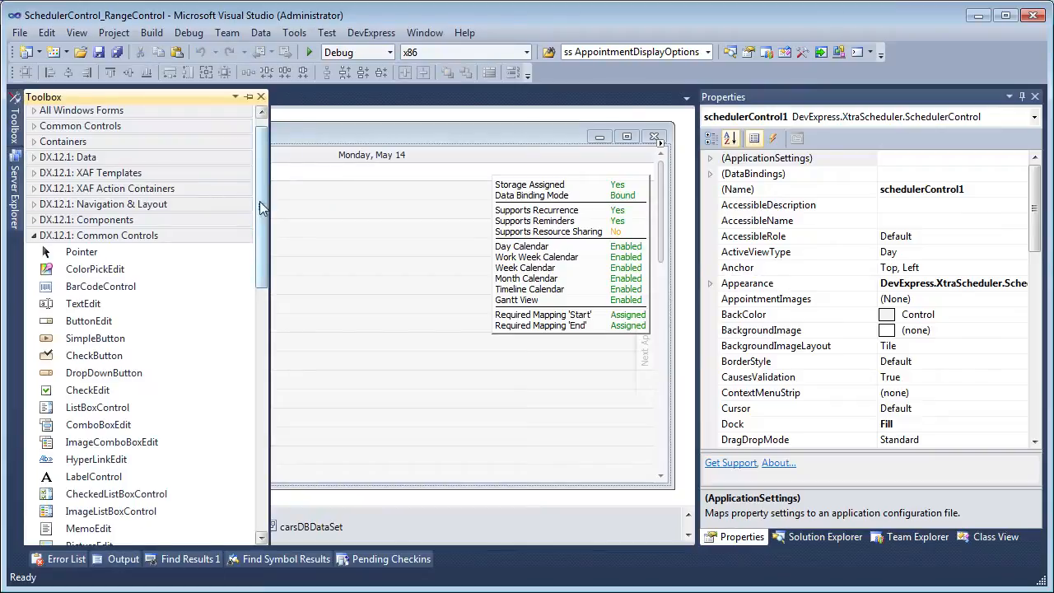
# Set rangeControl1's Dock to Top, confirm Client is schedulerControl1, and run the application
pyautogui.scroll(-3)
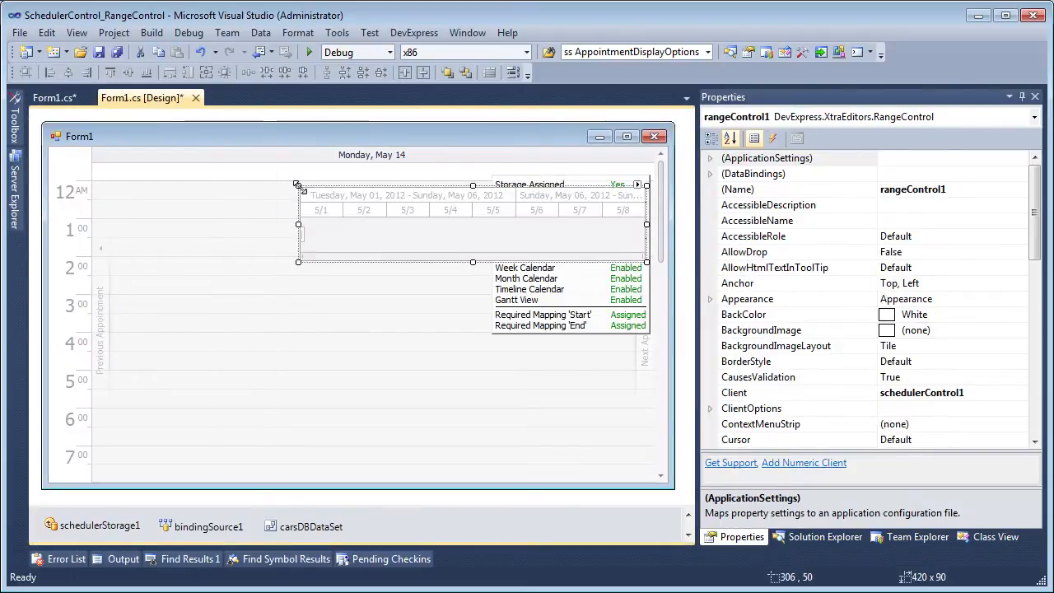
pyautogui.moveTo(890, 272)
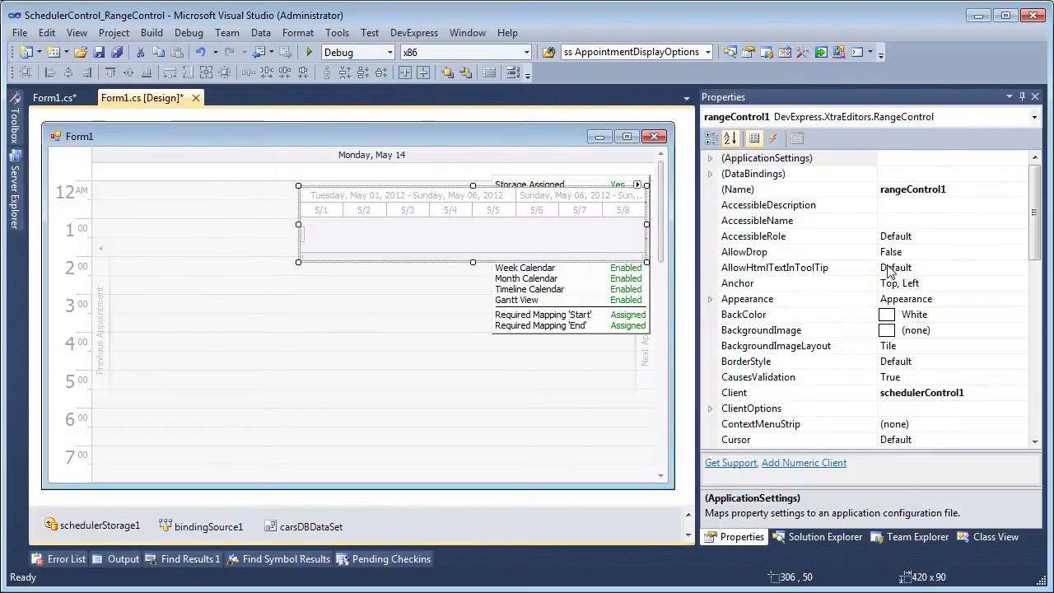
pyautogui.scroll(-3)
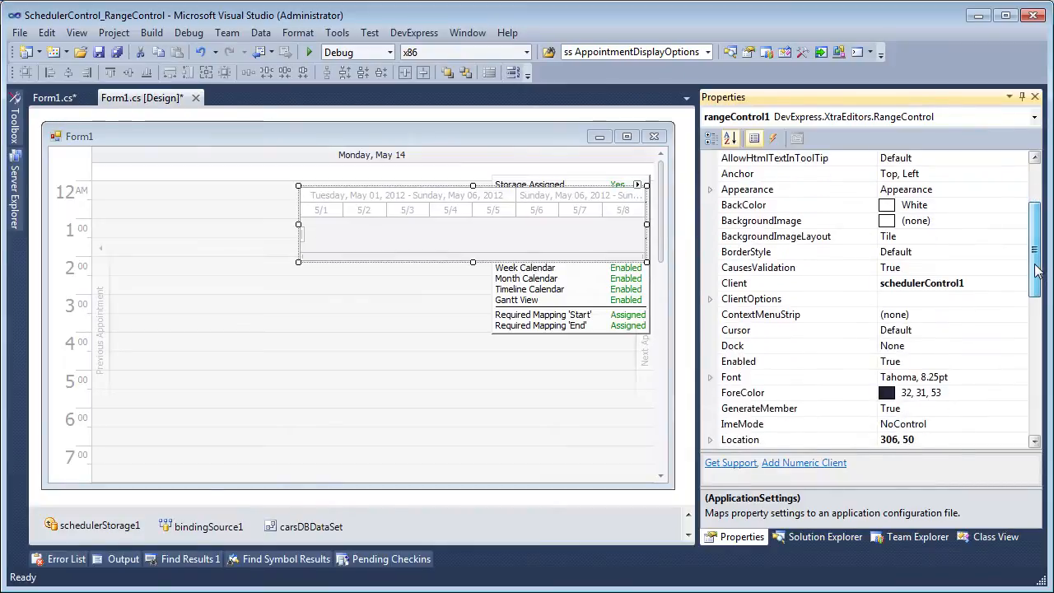
pyautogui.click(1021, 346)
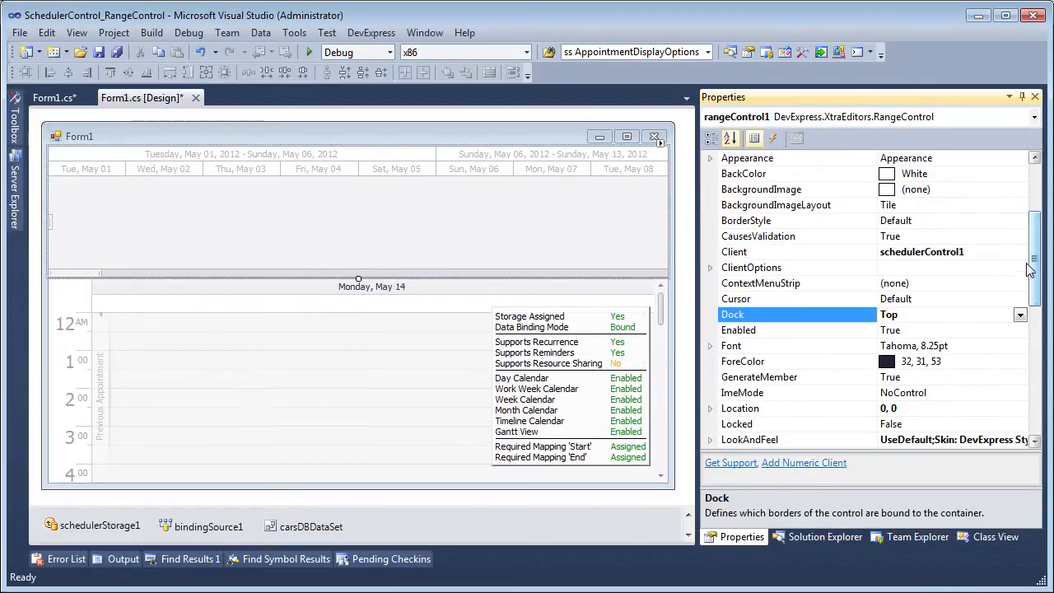
pyautogui.click(1022, 252)
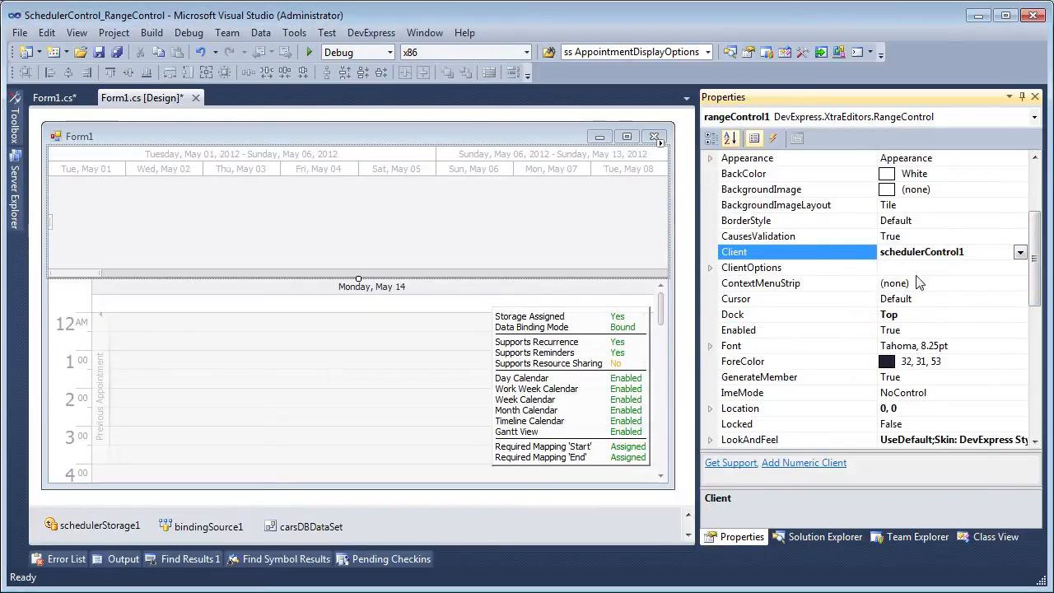
pyautogui.press('F6')
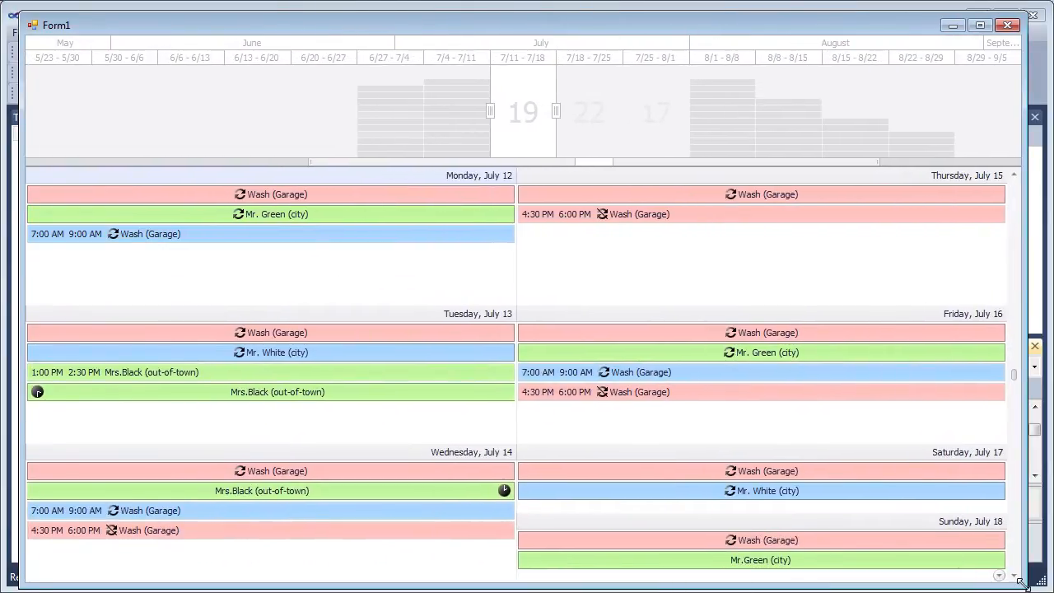
pyautogui.moveTo(915, 503)
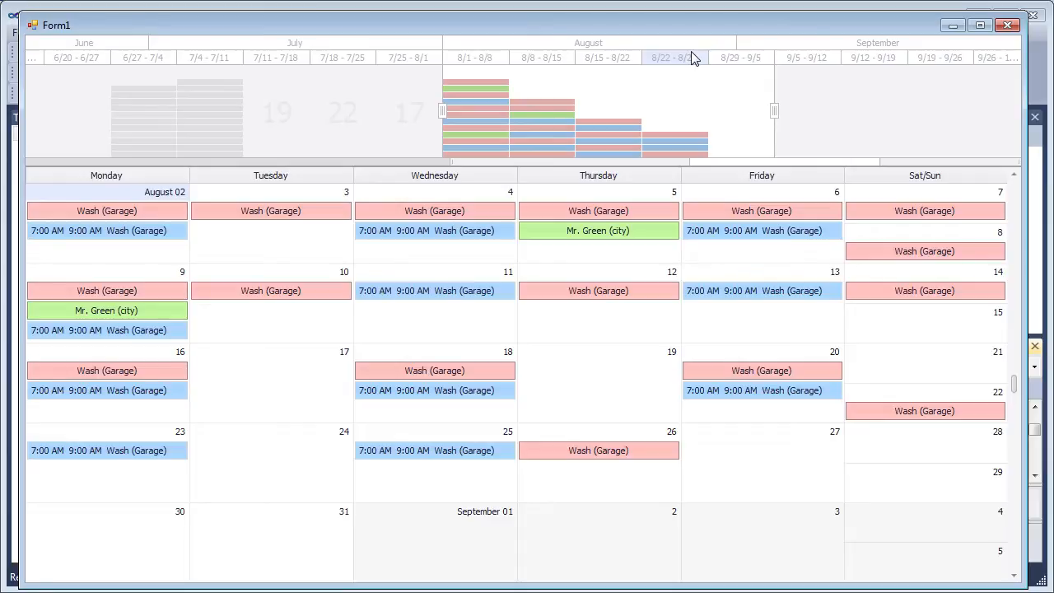
pyautogui.moveTo(633, 122)
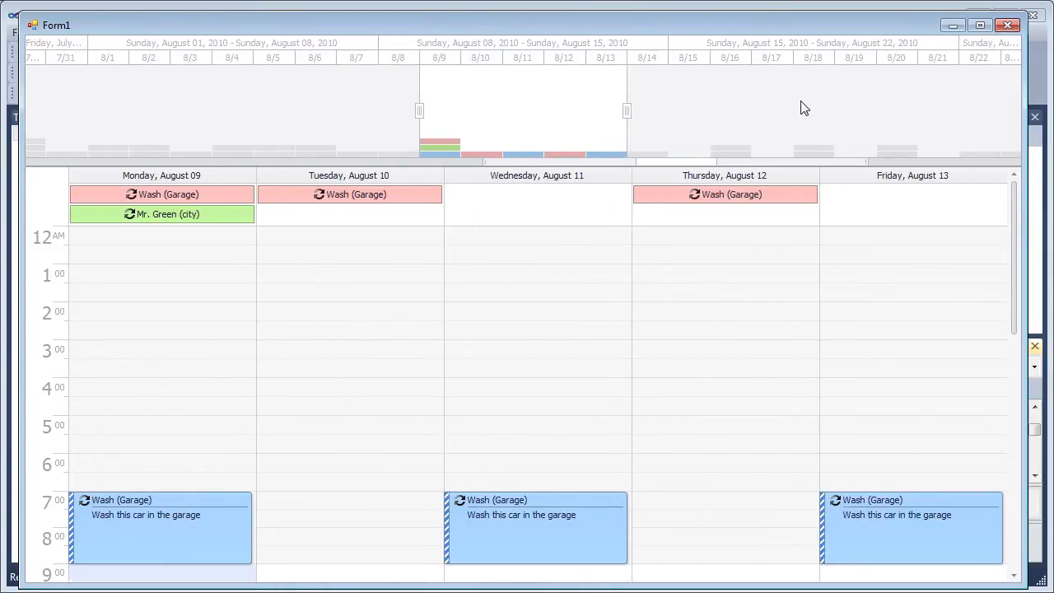
pyautogui.moveTo(618, 241)
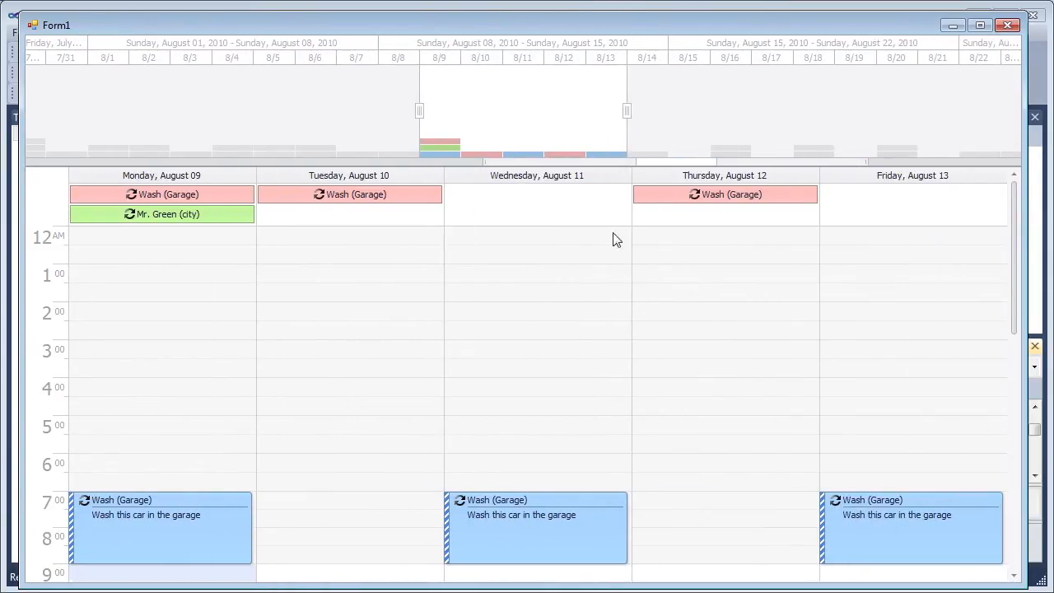
# Use the scheduler's shortcut menu in the running form
pyautogui.rightClick(618, 241)
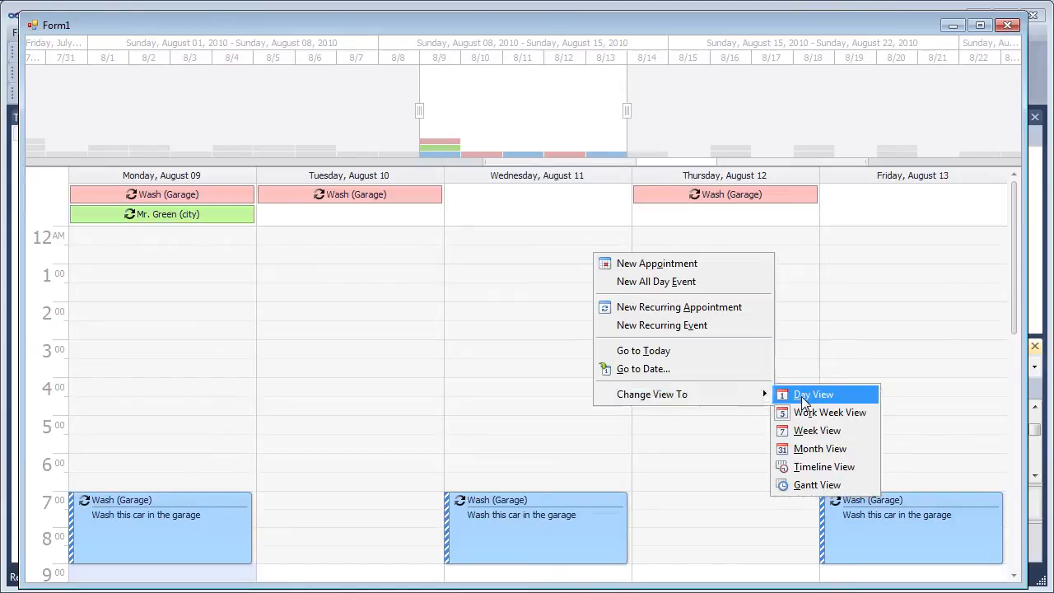
pyautogui.click(814, 394)
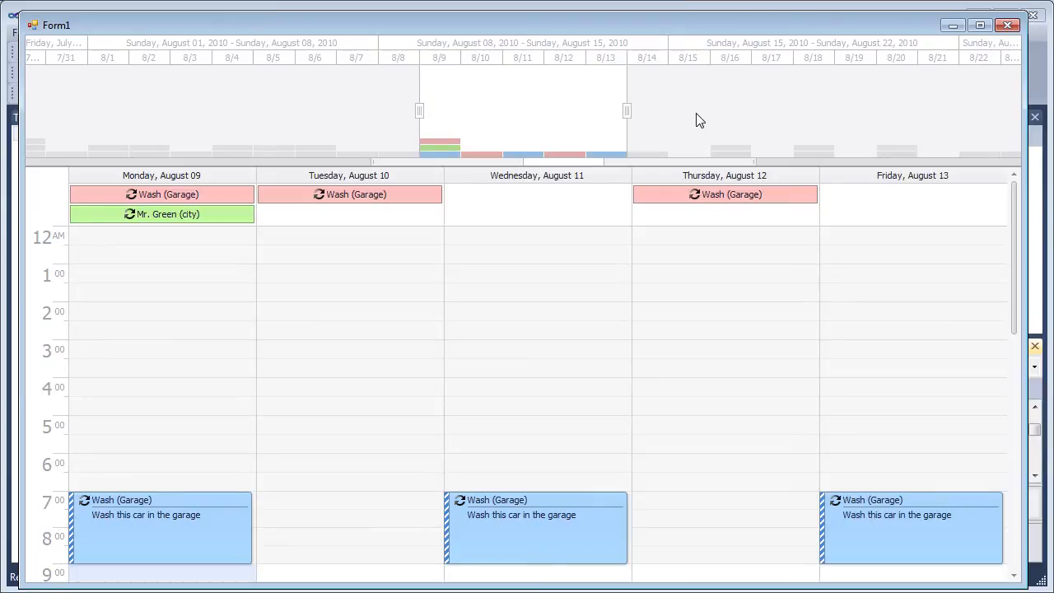
pyautogui.rightClick(538, 256)
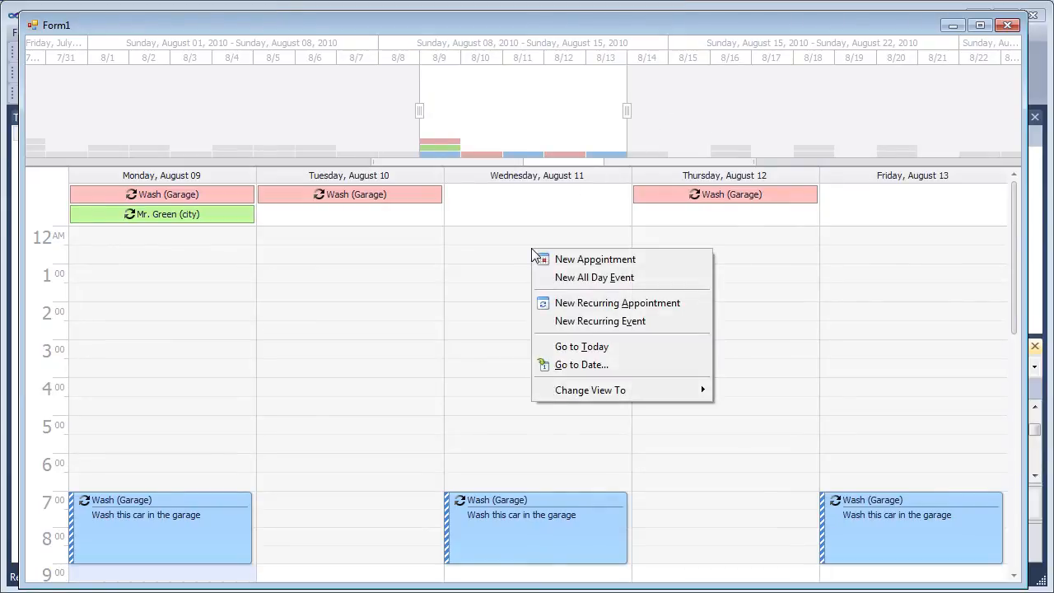
# Jump the scheduler to 8/25/2010 via Go to Date
pyautogui.click(579, 365)
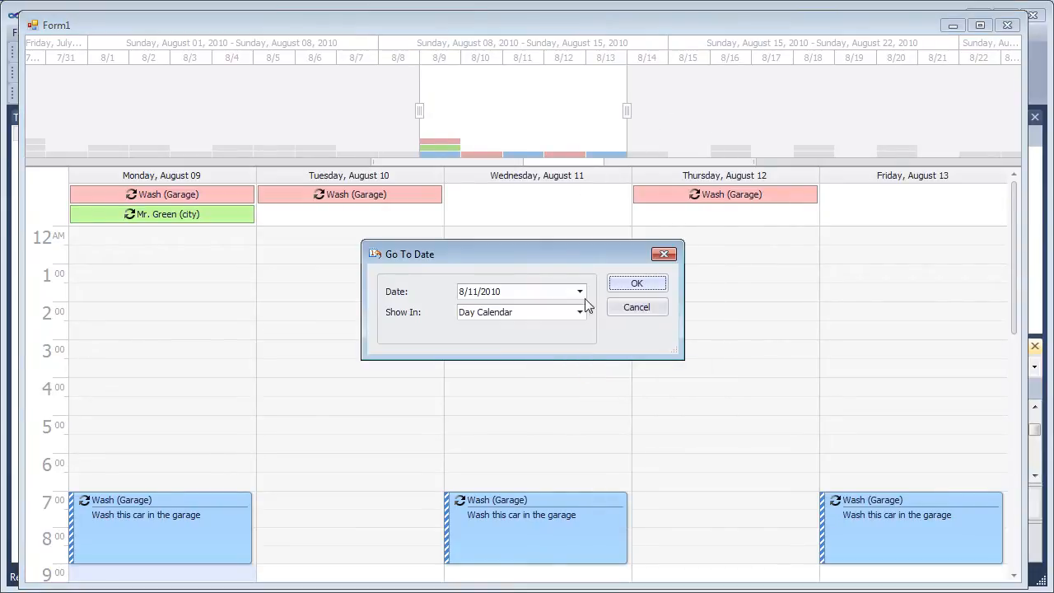
pyautogui.click(563, 424)
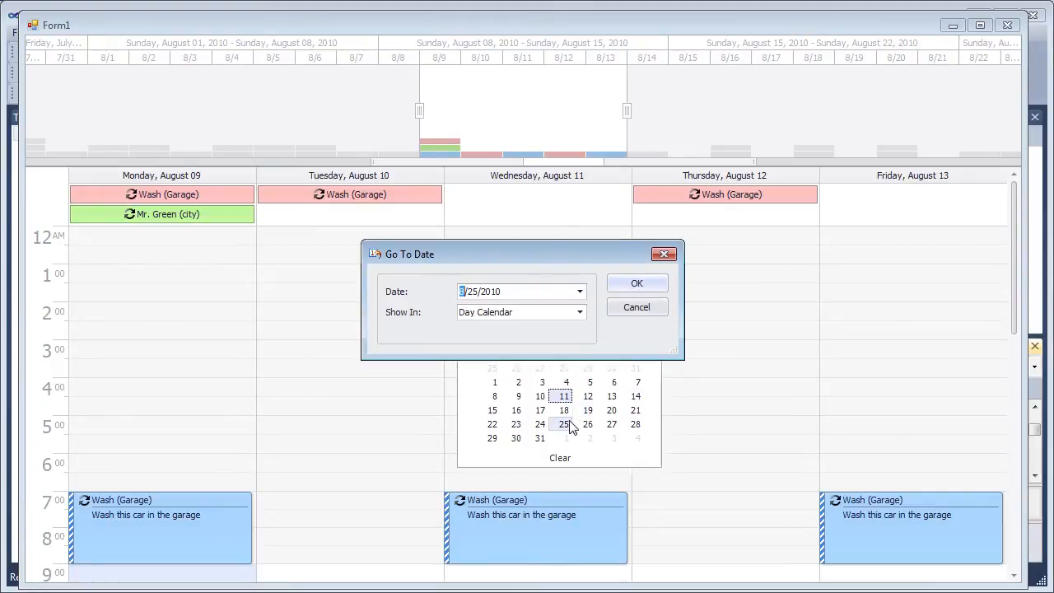
pyautogui.click(636, 283)
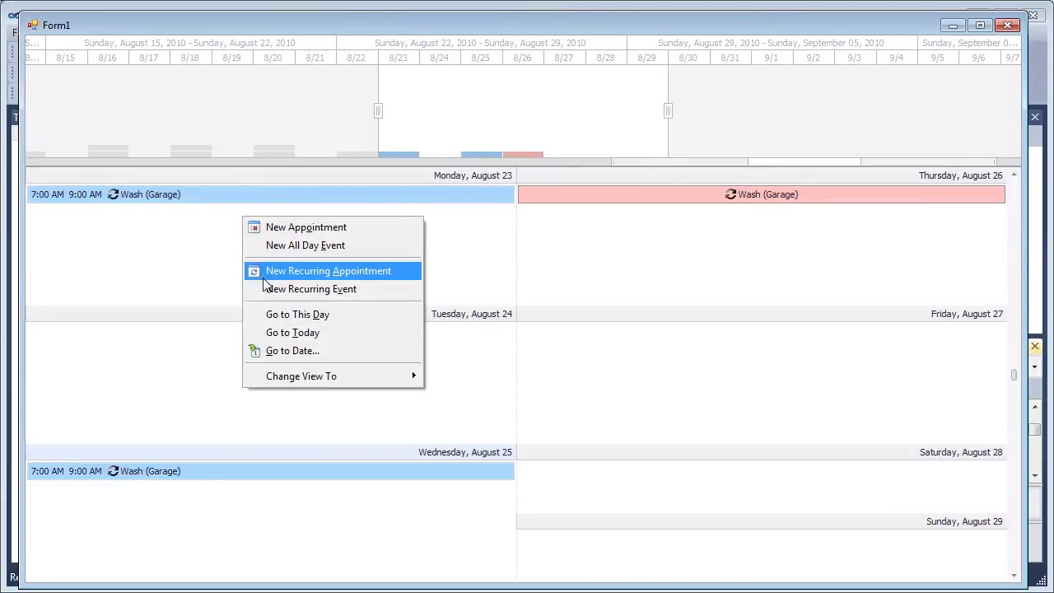
# Create a recurring 'TestApp' appointment labeled Needs Preparation, then delete only one occurrence
pyautogui.click(328, 270)
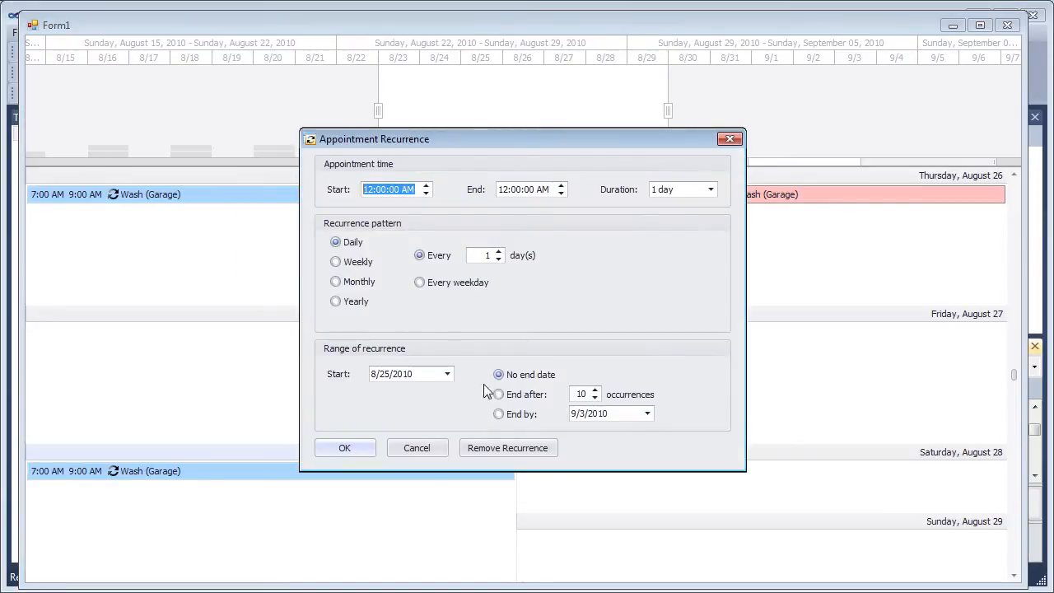
pyautogui.click(346, 448)
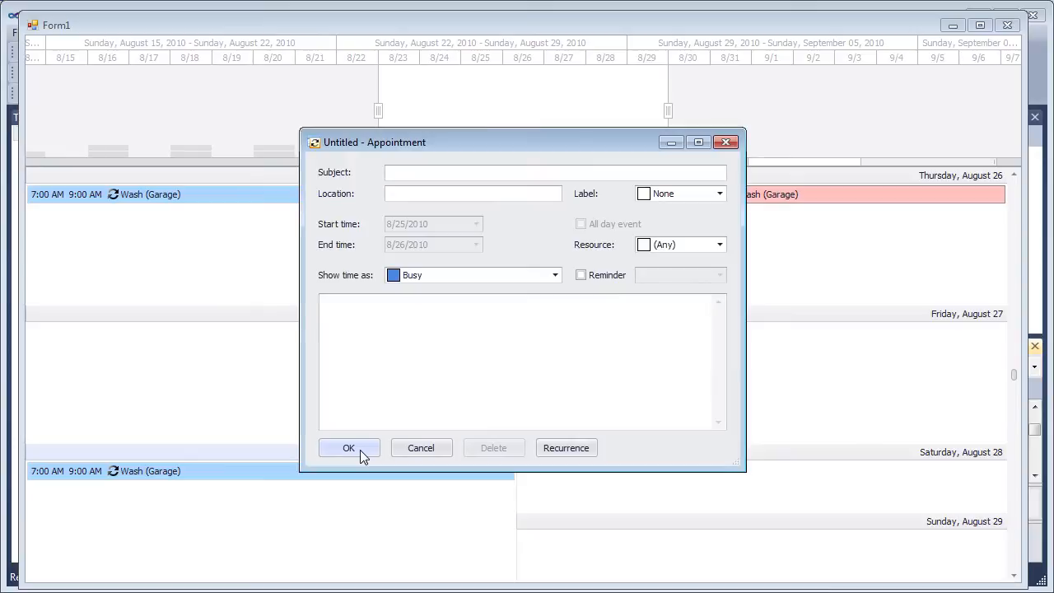
pyautogui.write('TestApp')
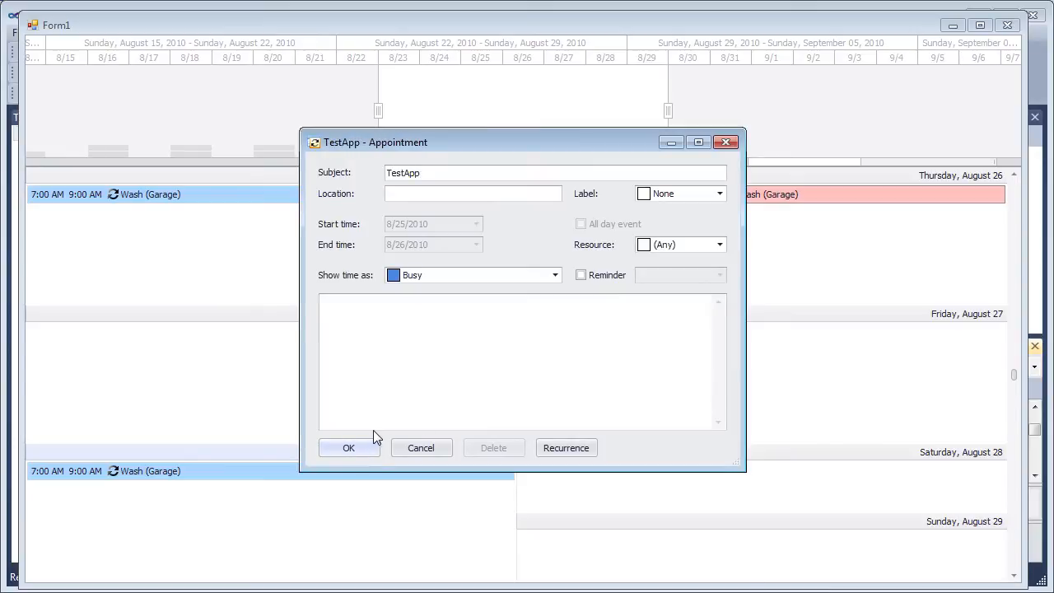
pyautogui.click(715, 193)
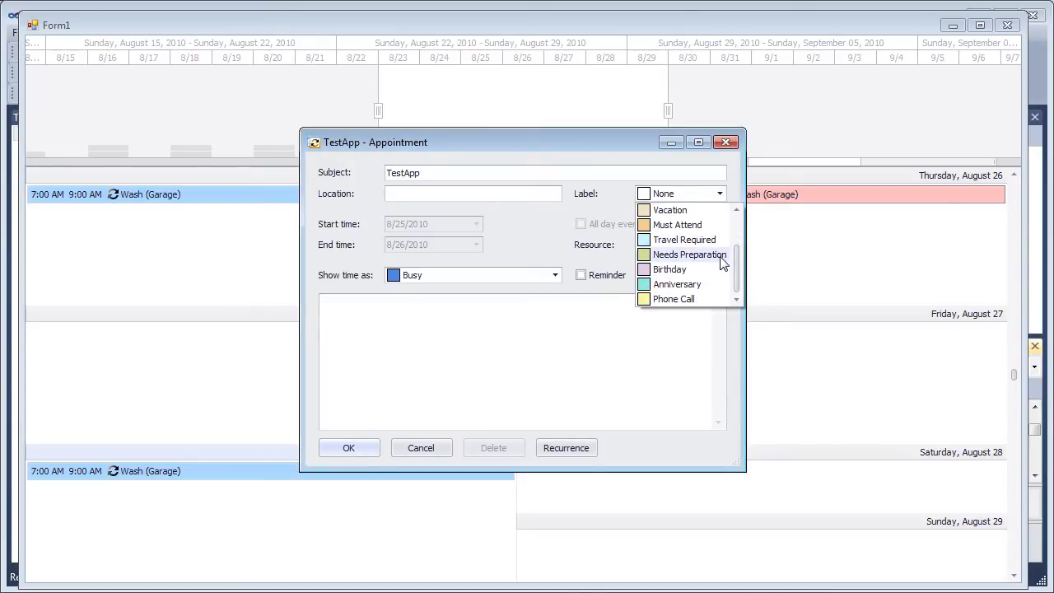
pyautogui.click(689, 254)
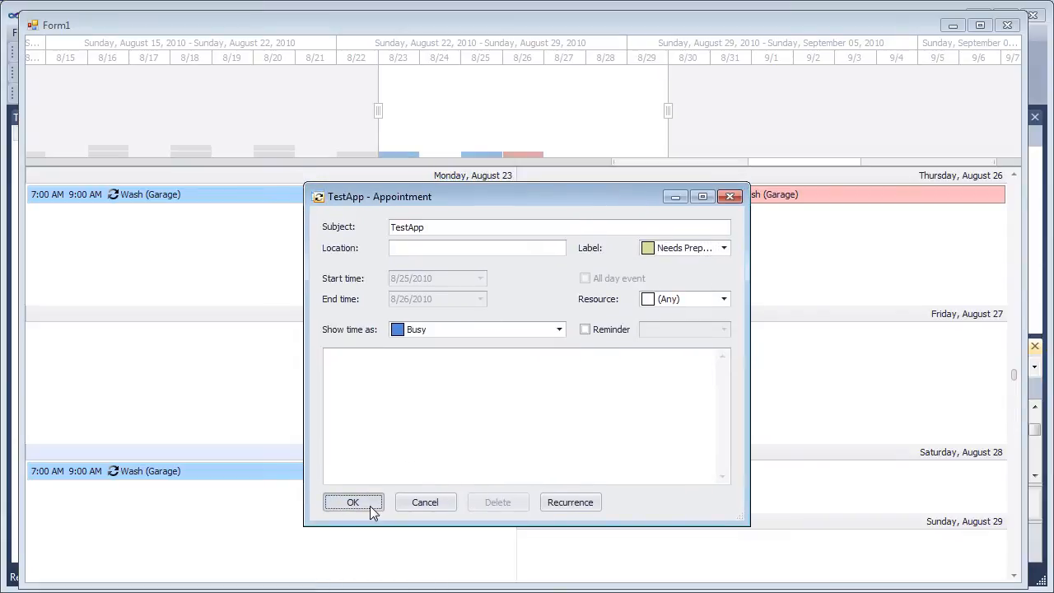
pyautogui.click(352, 501)
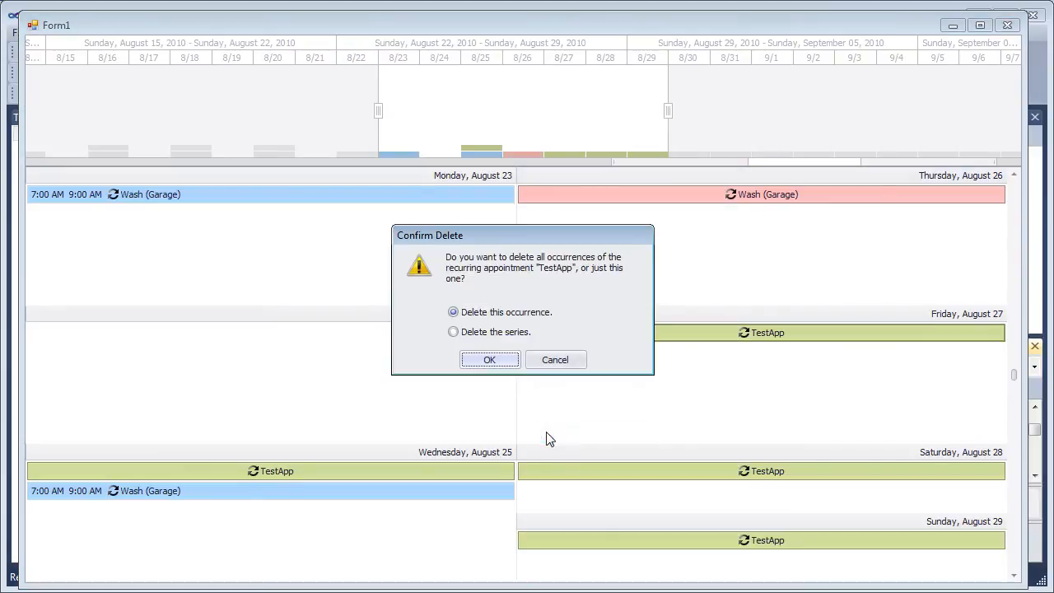
pyautogui.click(489, 359)
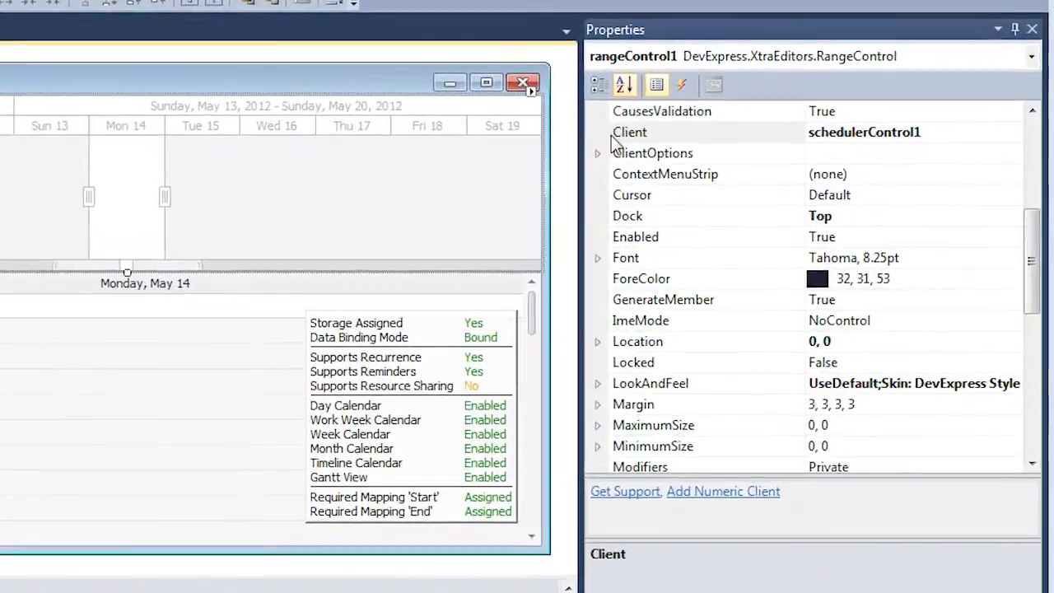
# Inspect rangeControl1's ClientOptions: AllowChangeActiveView, AutoAdjustMode, AutoFormatScaleCaptions
pyautogui.click(598, 153)
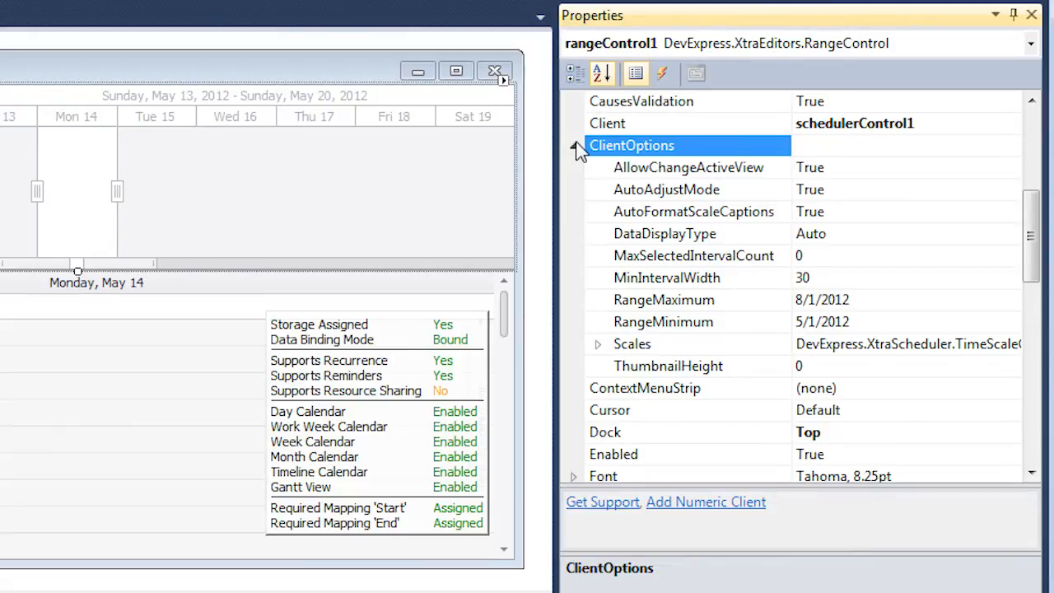
pyautogui.click(688, 168)
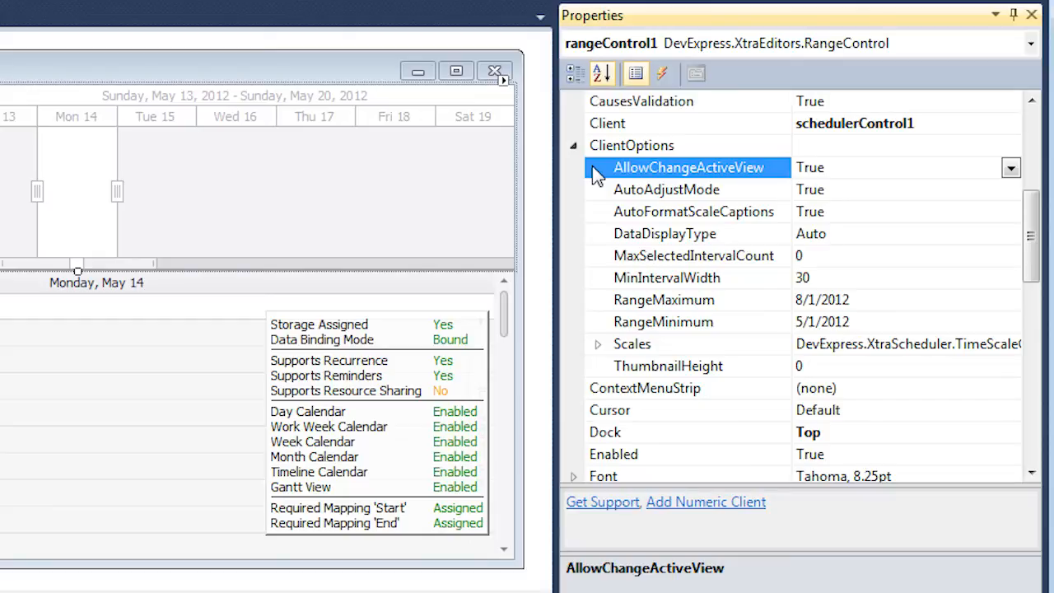
pyautogui.click(665, 189)
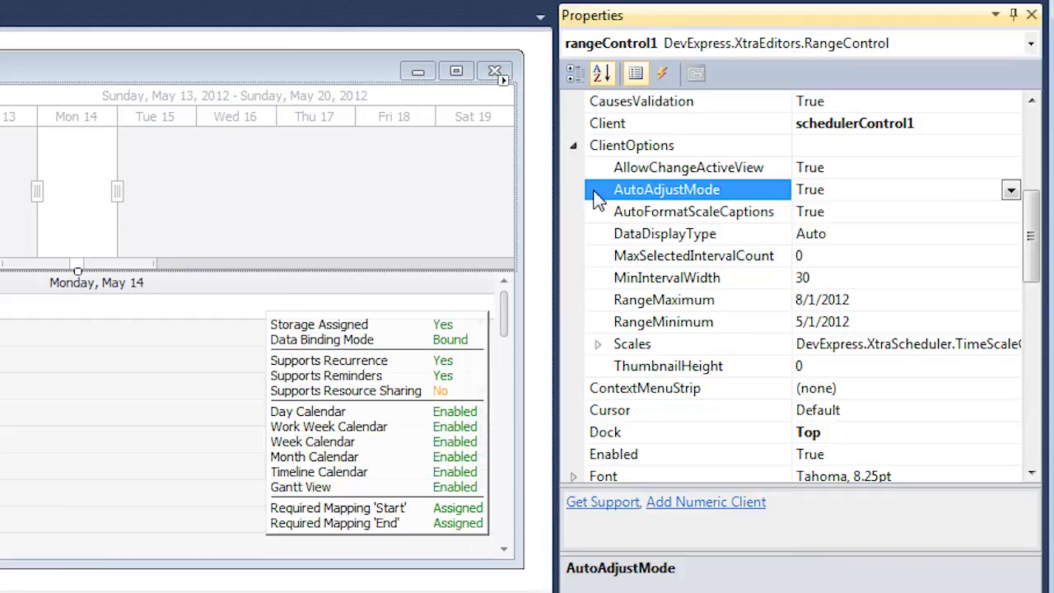
pyautogui.click(695, 211)
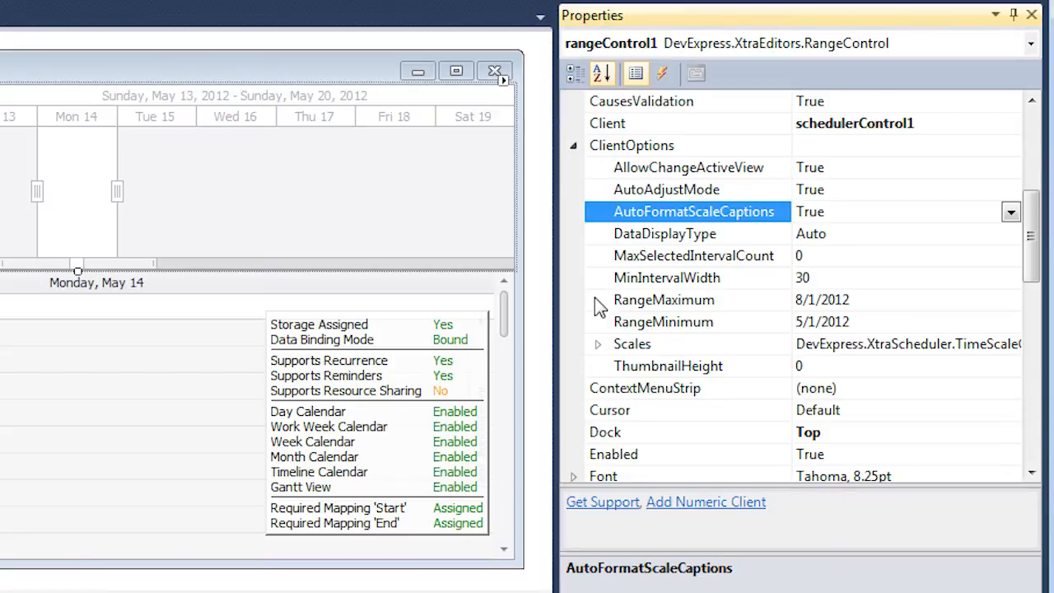
pyautogui.click(662, 321)
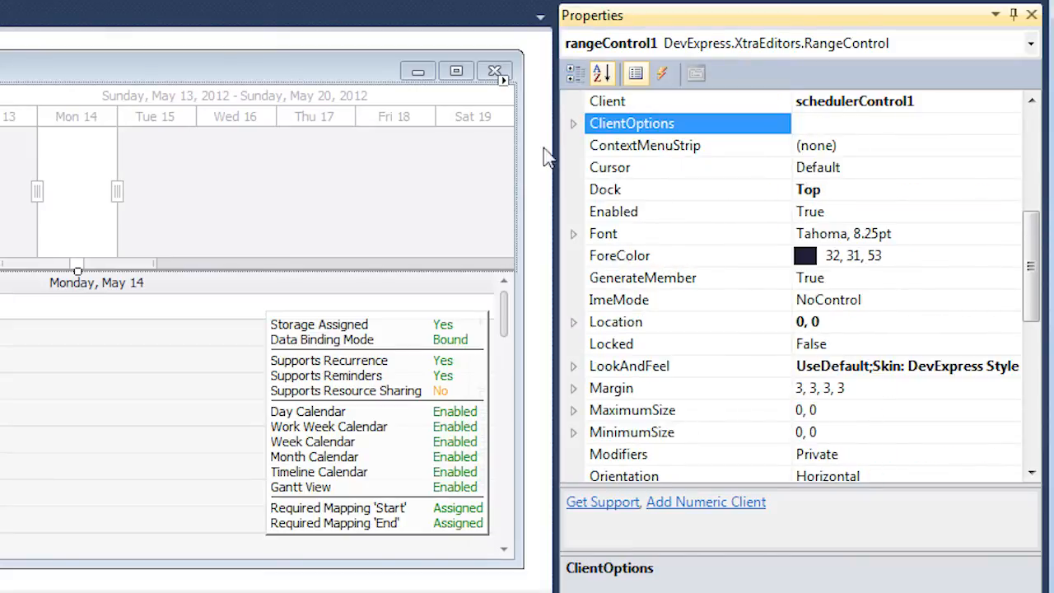
# Add a PropertyGridControl to the form
pyautogui.click(573, 122)
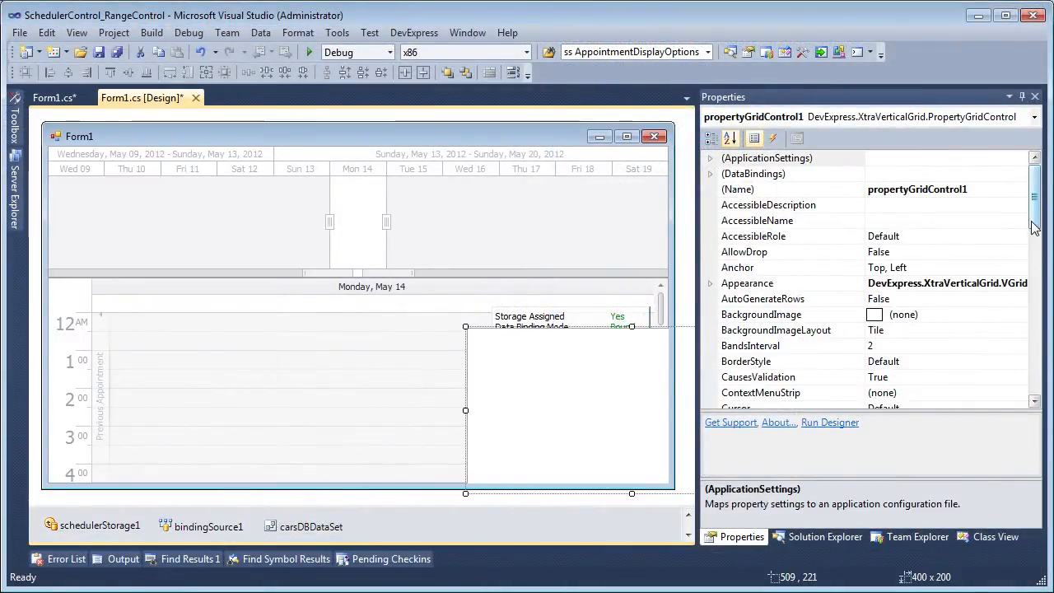
# Send the property grid to back and set its SelectedObject to schedulerControl1
pyautogui.rightClick(338, 380)
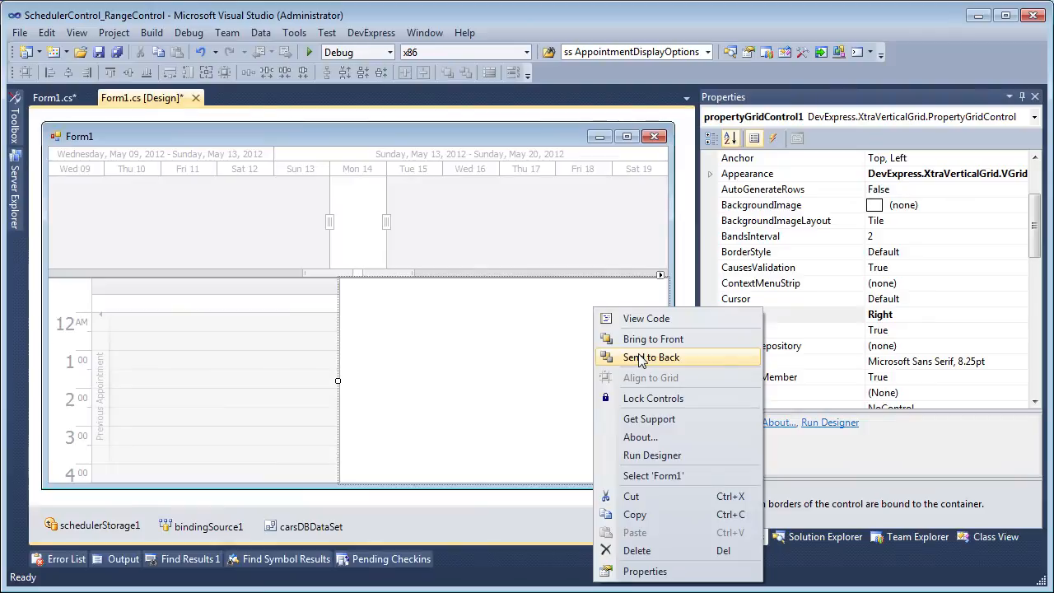
pyautogui.click(653, 356)
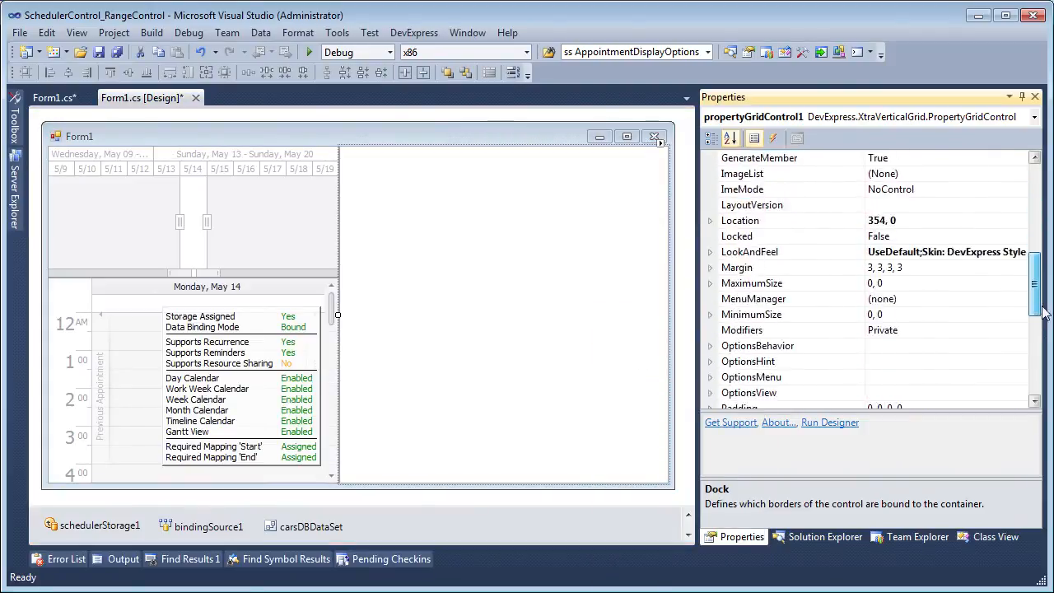
pyautogui.click(1021, 346)
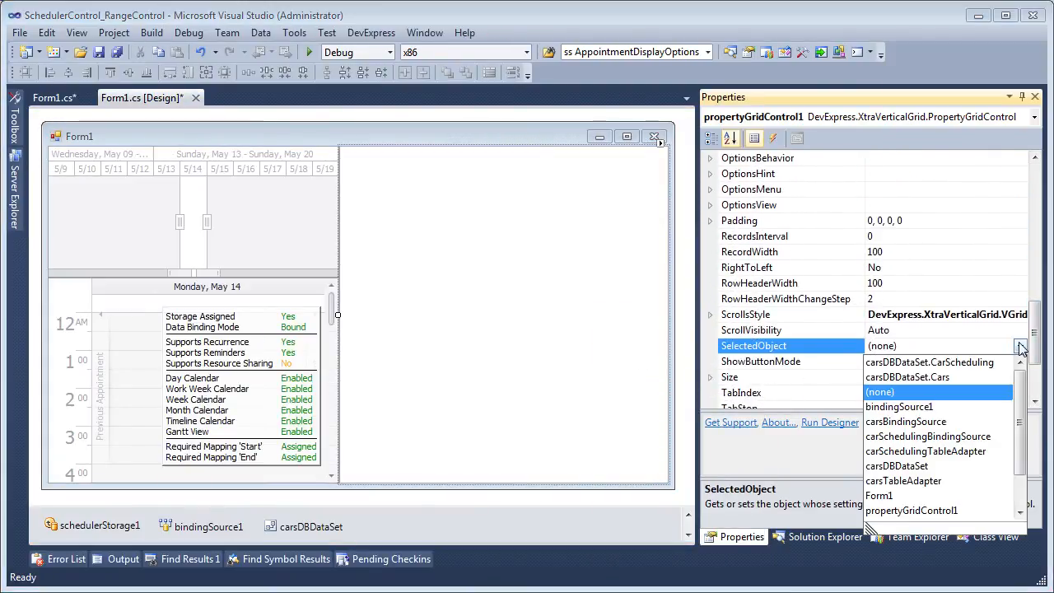
pyautogui.click(912, 511)
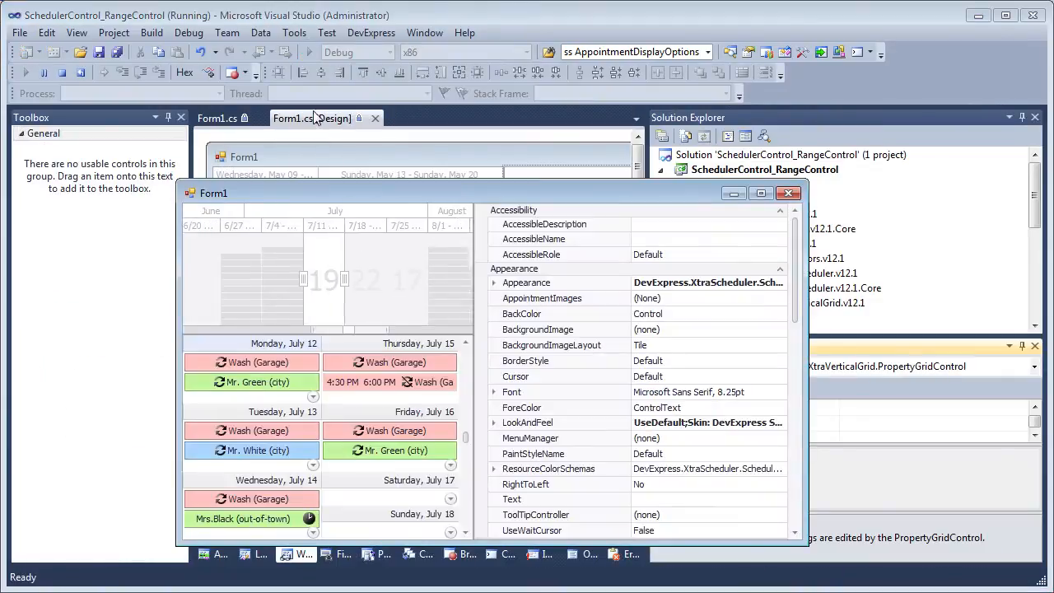
# In OptionsRangeControl, set DataDisplayType to Thumbnail and ThumbnailHeight to 4
pyautogui.click(761, 192)
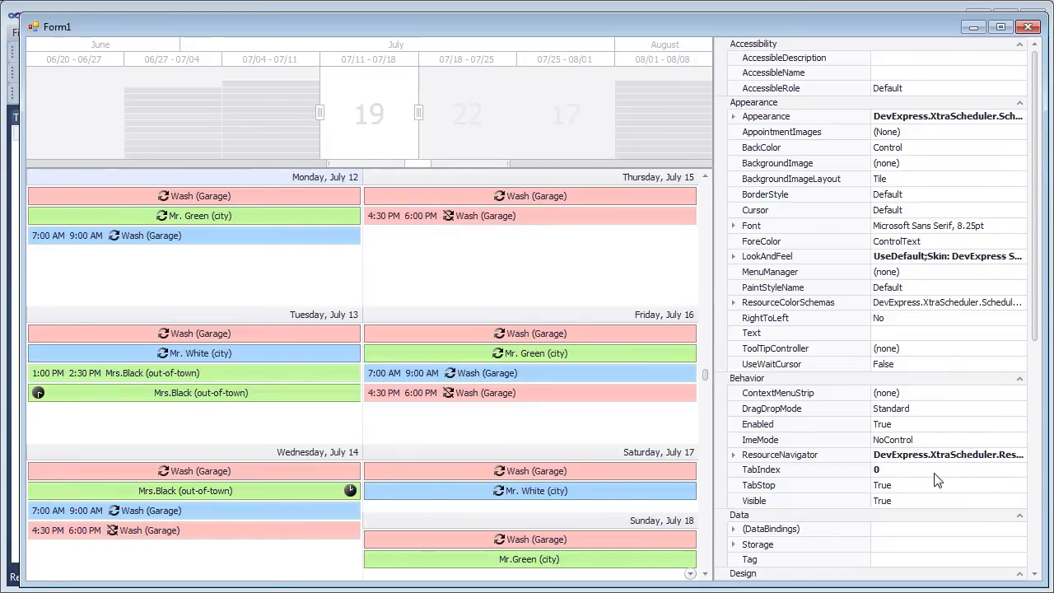
pyautogui.scroll(-3)
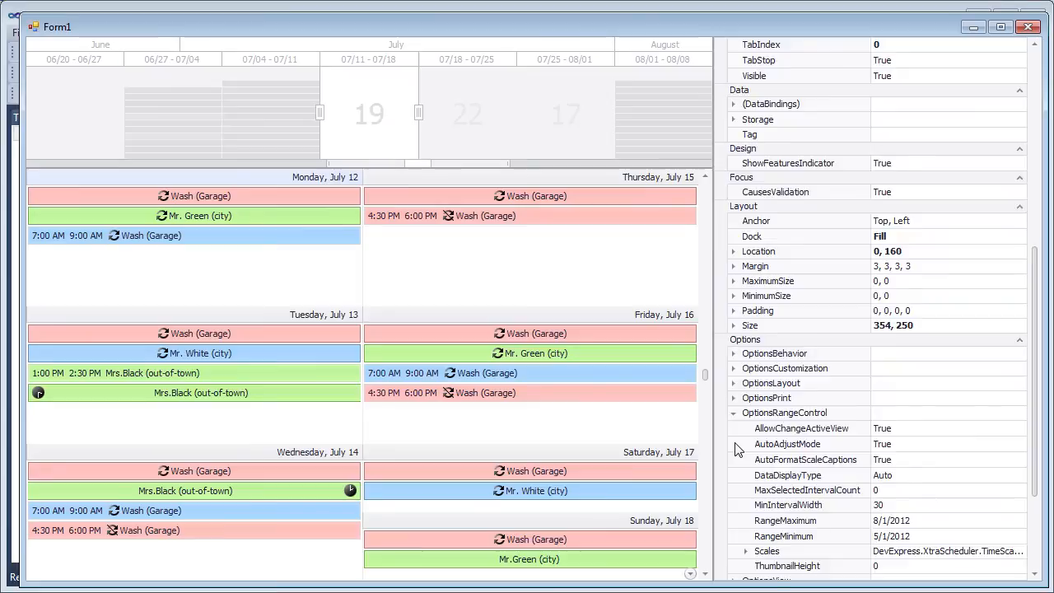
pyautogui.scroll(-3)
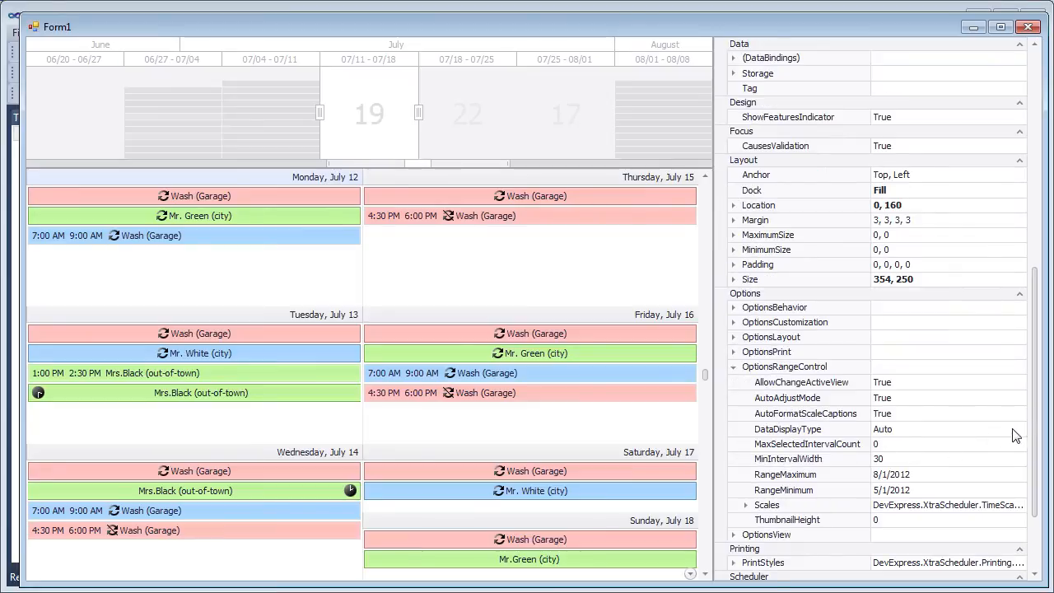
pyautogui.click(1018, 428)
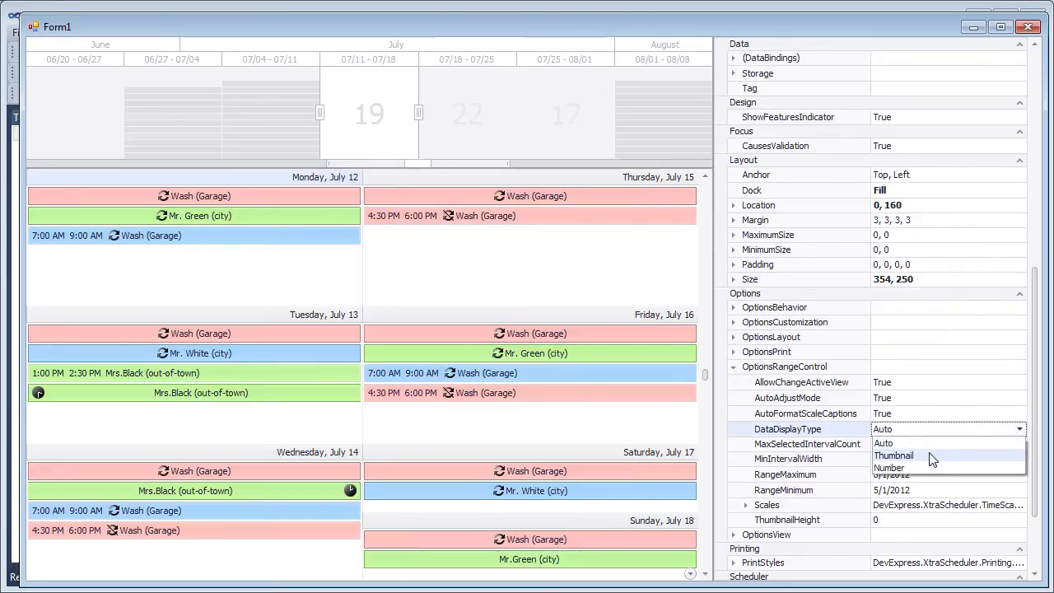
pyautogui.click(893, 455)
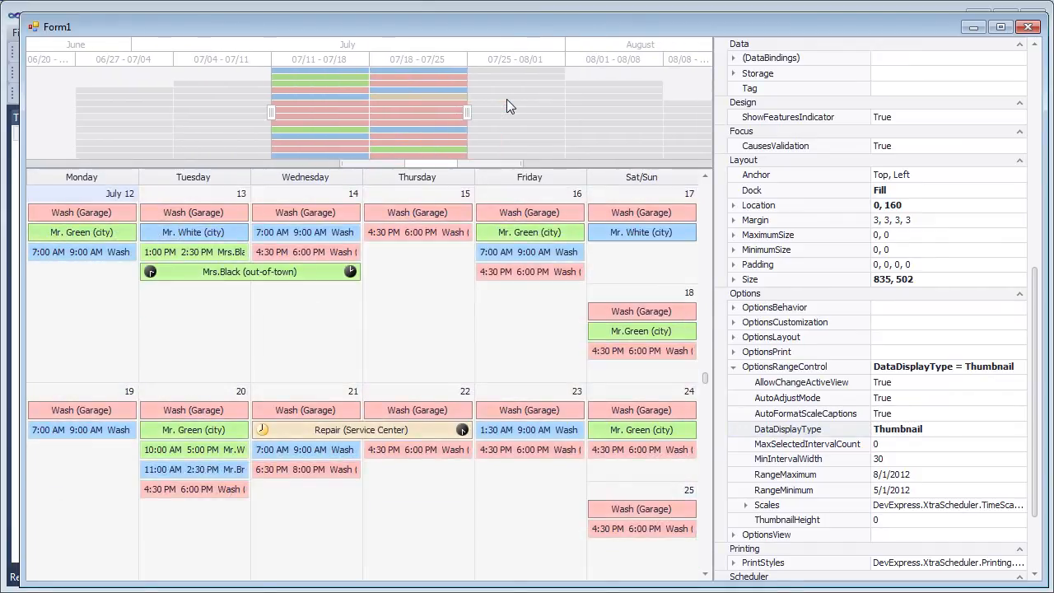
pyautogui.click(947, 521)
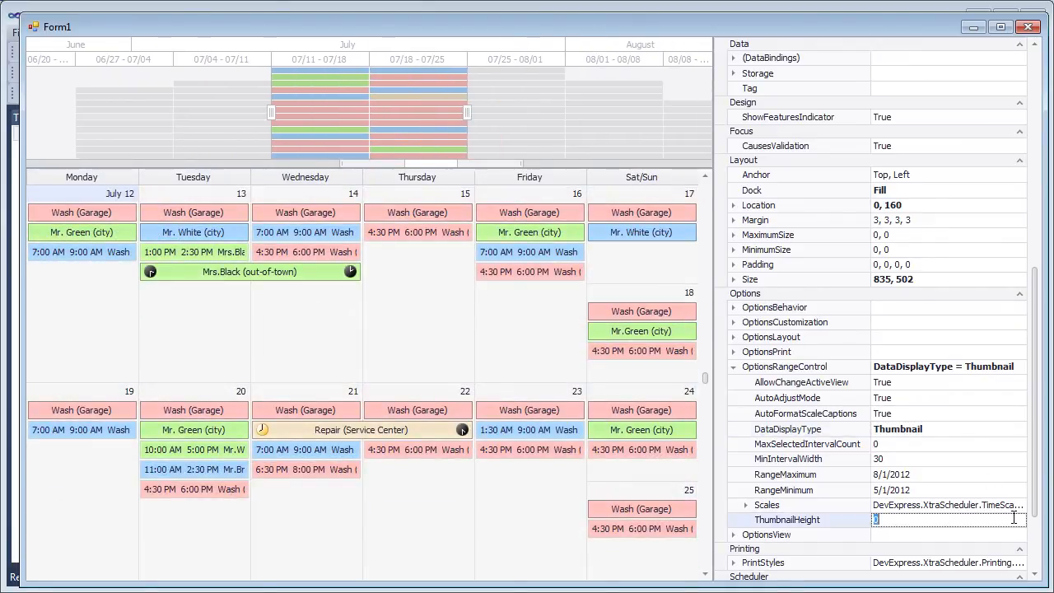
pyautogui.write('4')
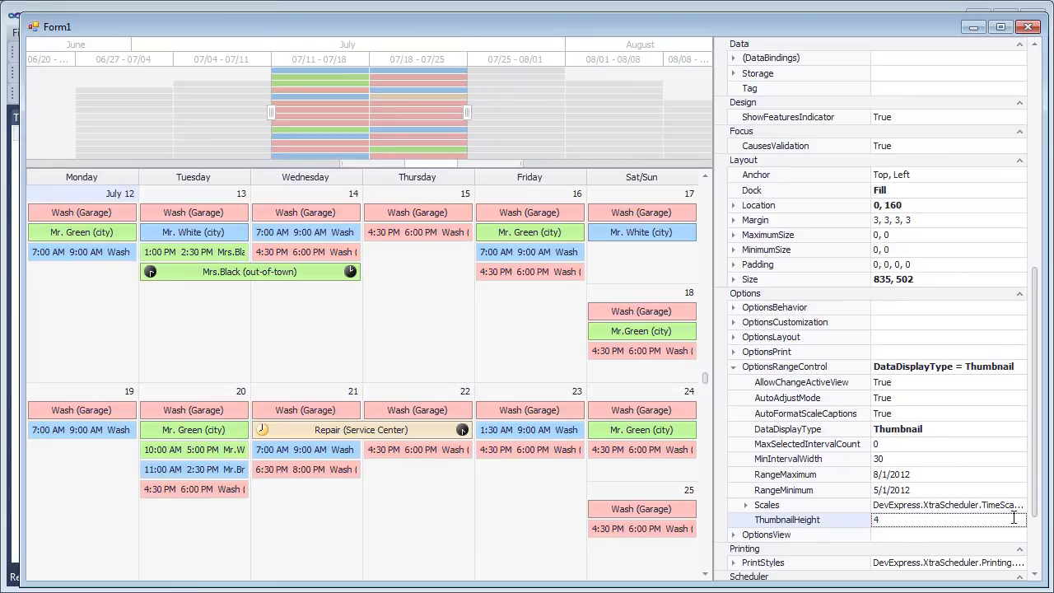